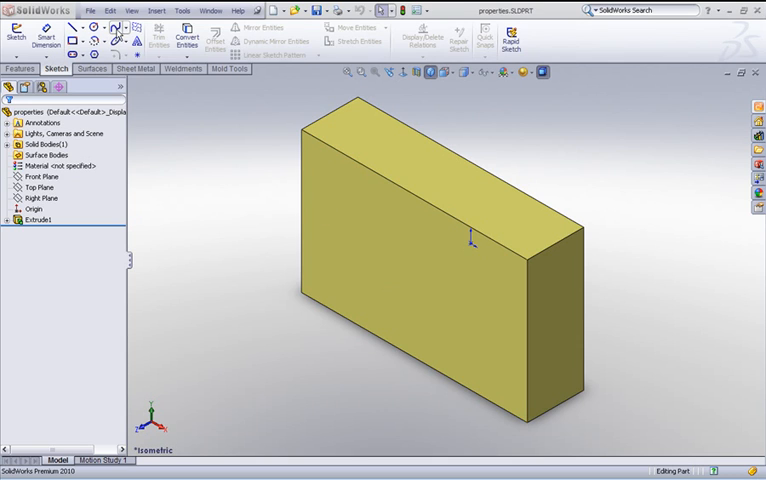
Step: Show the File menu for the properties part
click(92, 12)
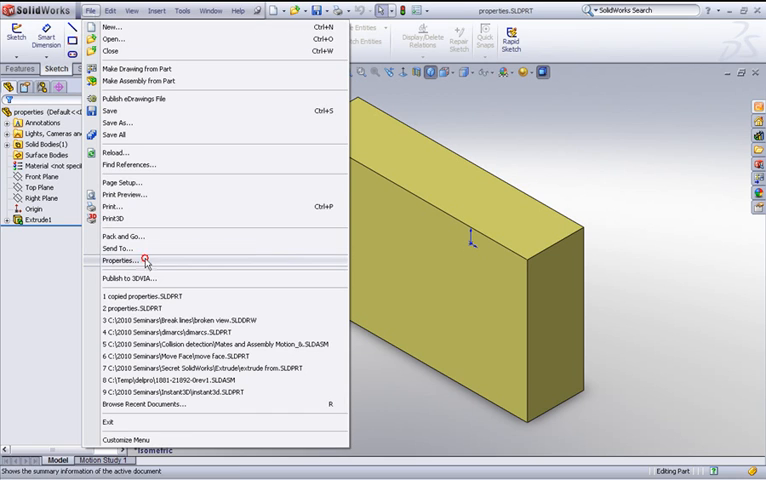
Step: Review the properties part's Summary Information Custom tab, then close it
click(116, 260)
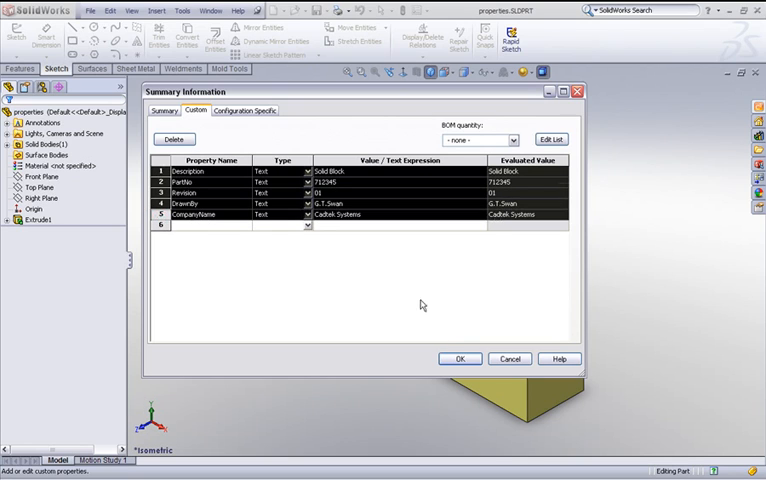
click(460, 360)
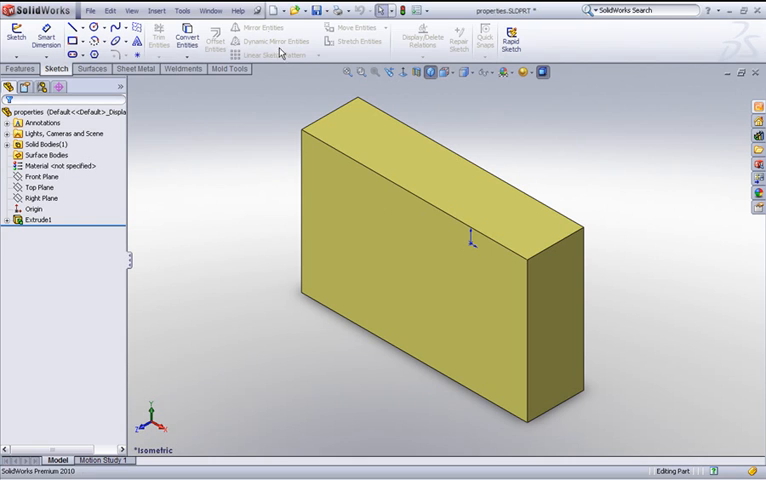
Step: Switch to copied properties.SLDPRT from the Window menu
click(210, 12)
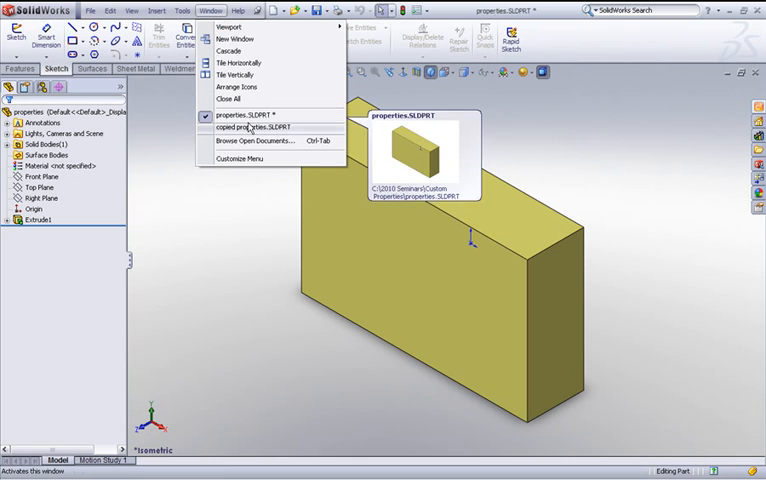
click(242, 128)
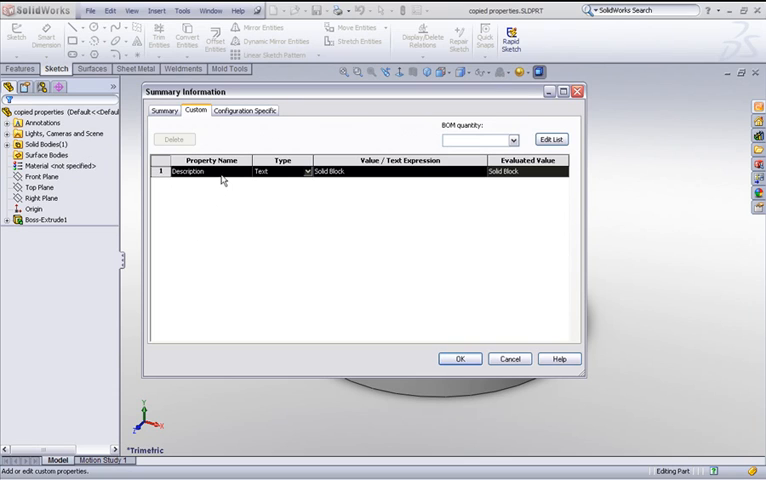
Step: Add a PartNo Text property with value TL1345 beneath the Description row
click(210, 172)
text(712345)
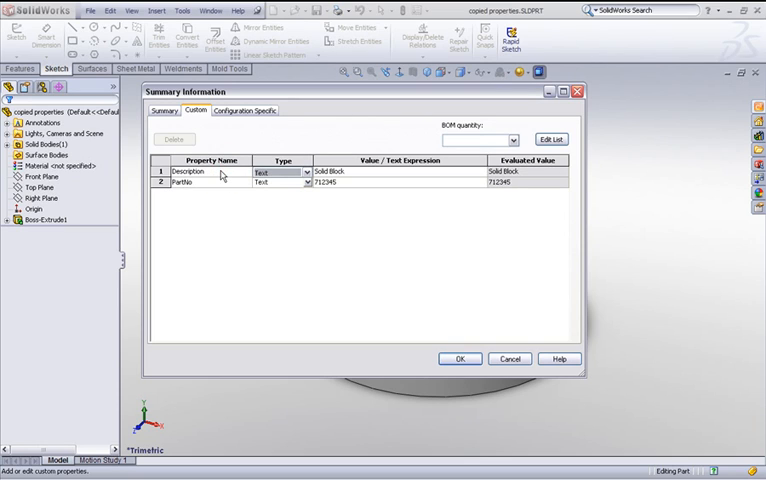
click(210, 184)
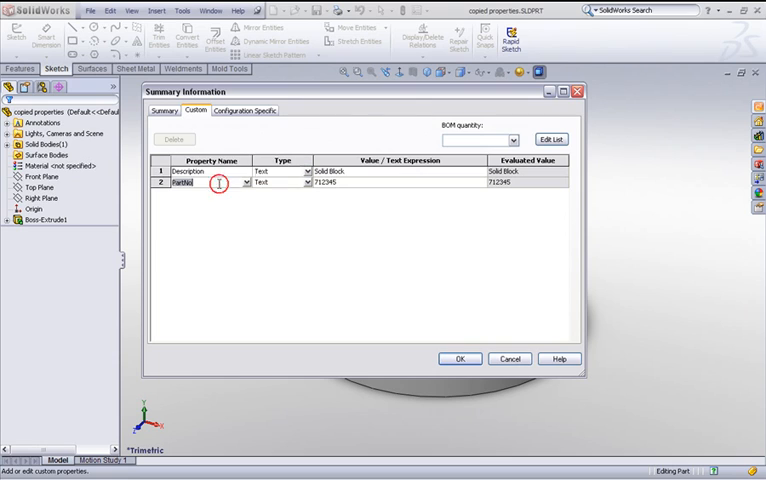